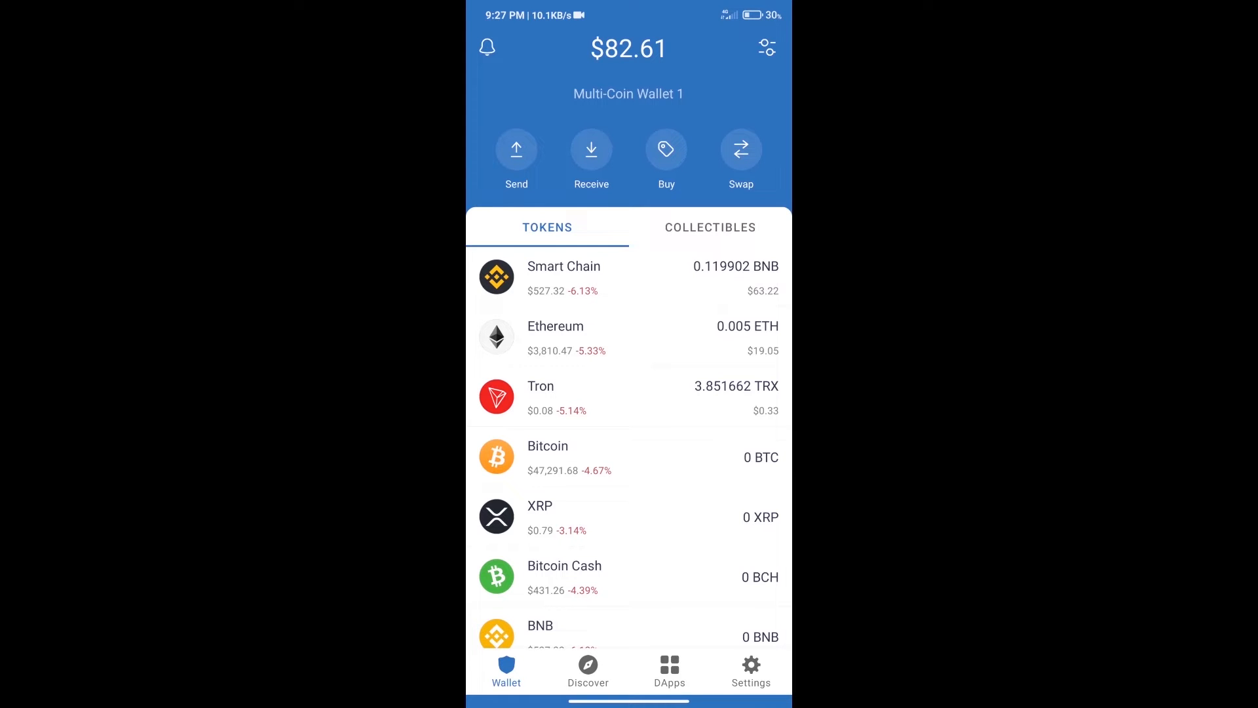
Price a $50 purchase of BNB (≈0.091 BNB) via MoonPay, then back out to the wallet
{"action": "left_click", "coordinate": [666, 149]}
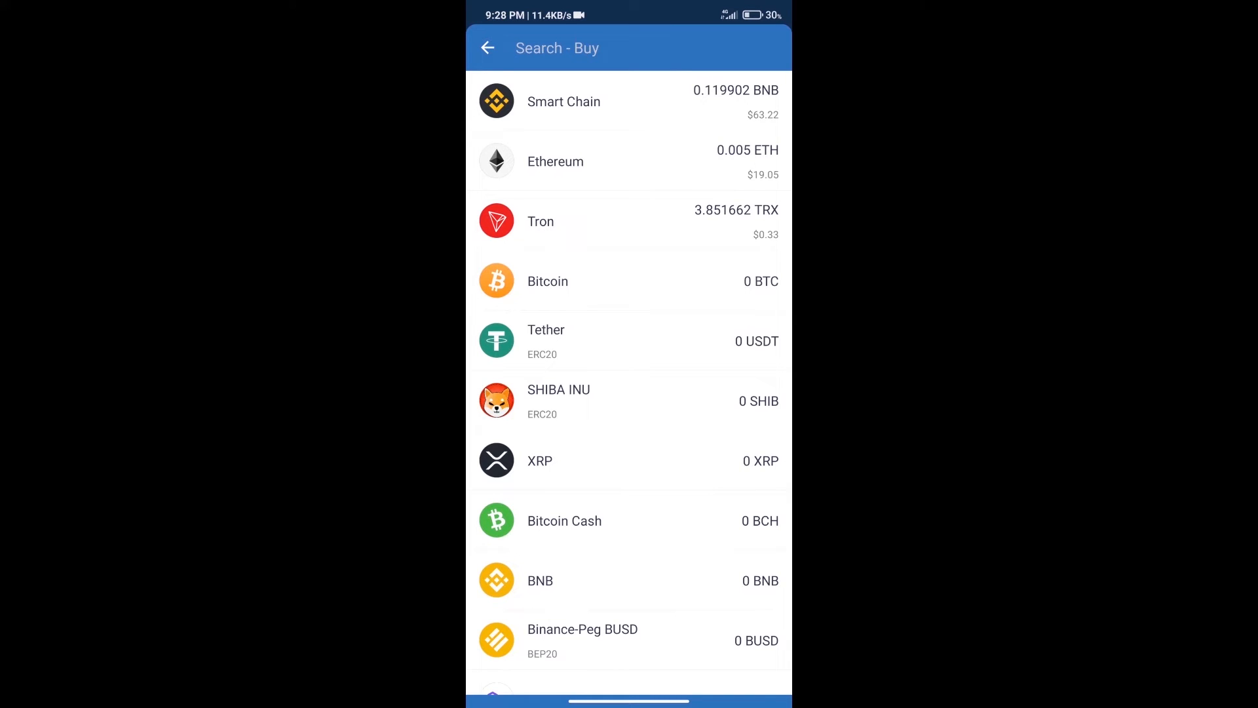
{"action": "type", "text": "bn"}
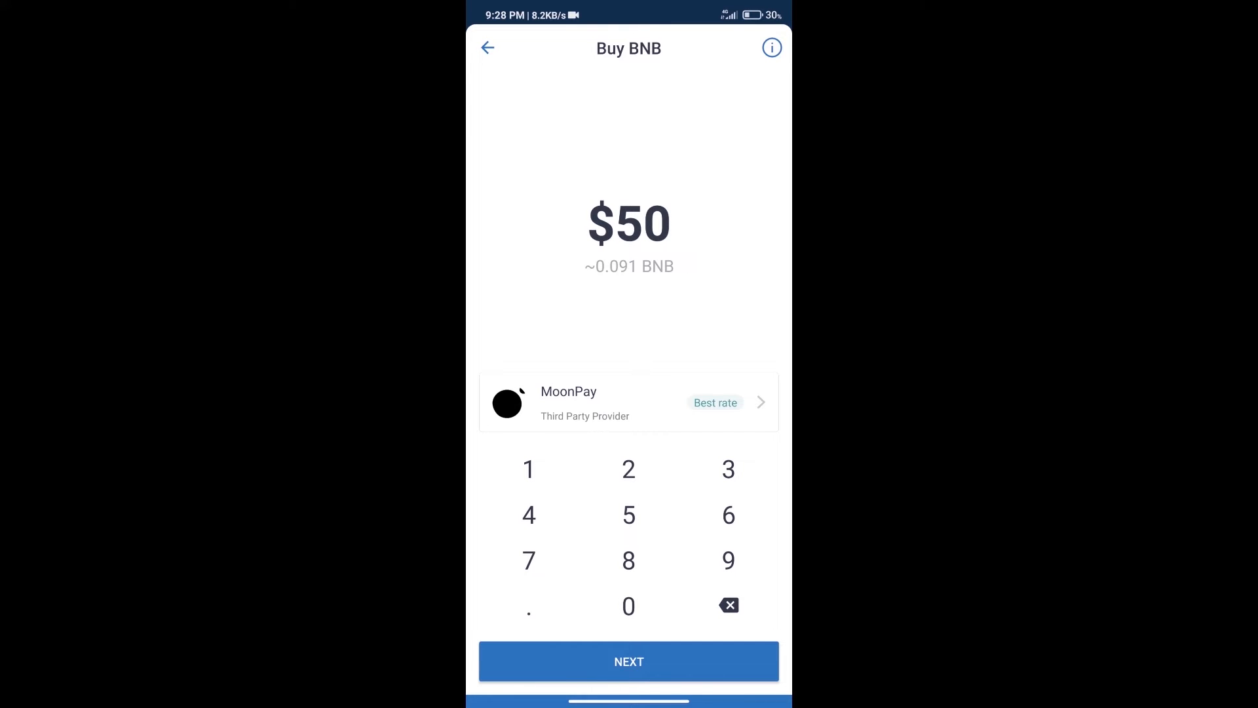
{"action": "left_click", "coordinate": [487, 48]}
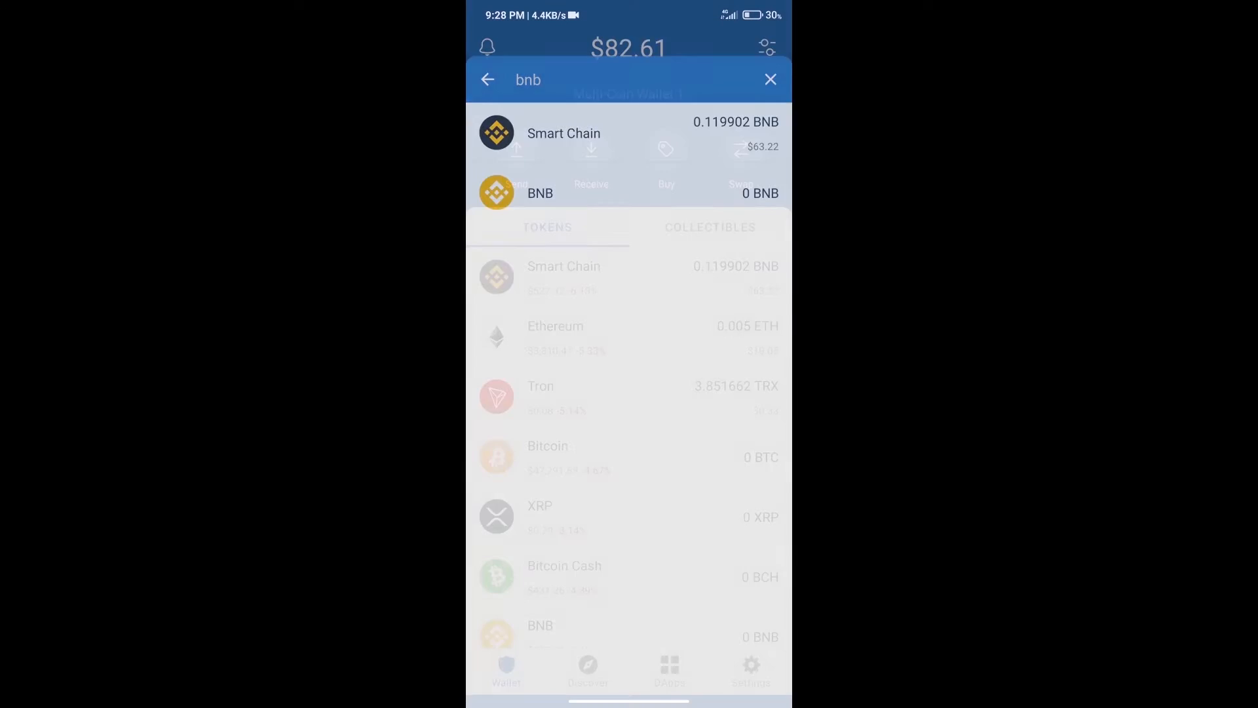
Reach pancakeswap.finance from the DApp browser's History list
{"action": "left_click", "coordinate": [770, 80]}
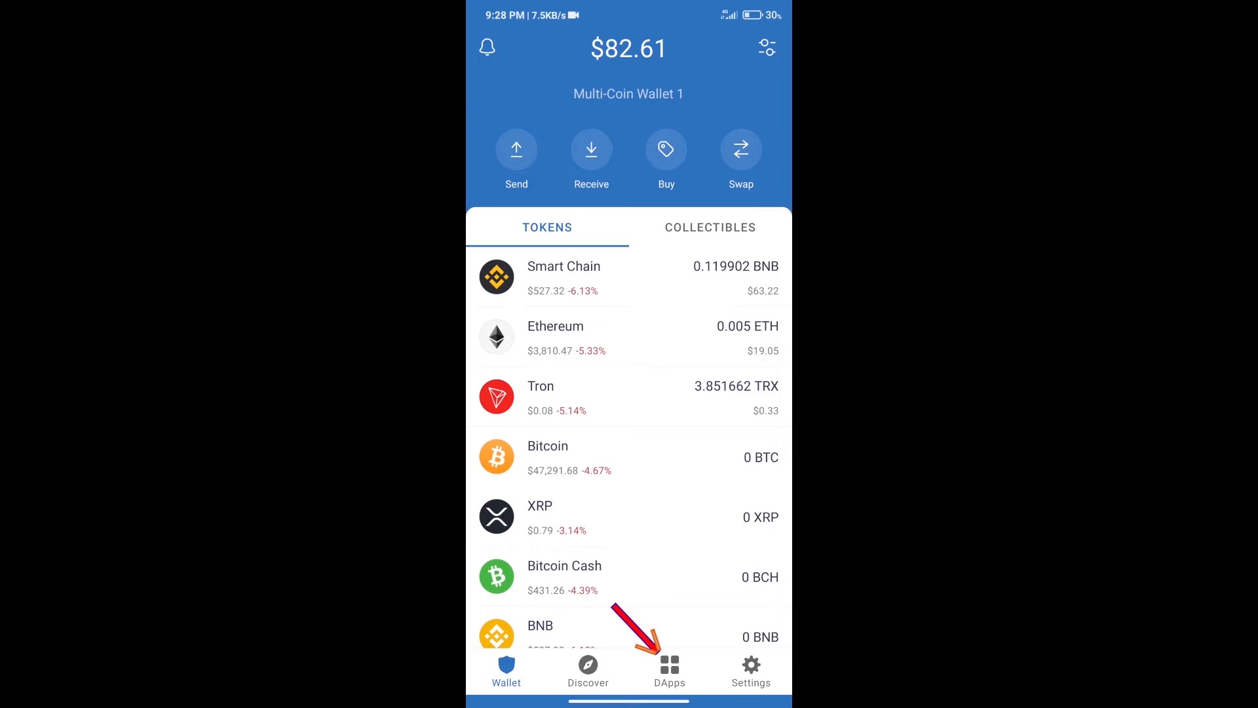
{"action": "left_click", "coordinate": [670, 669]}
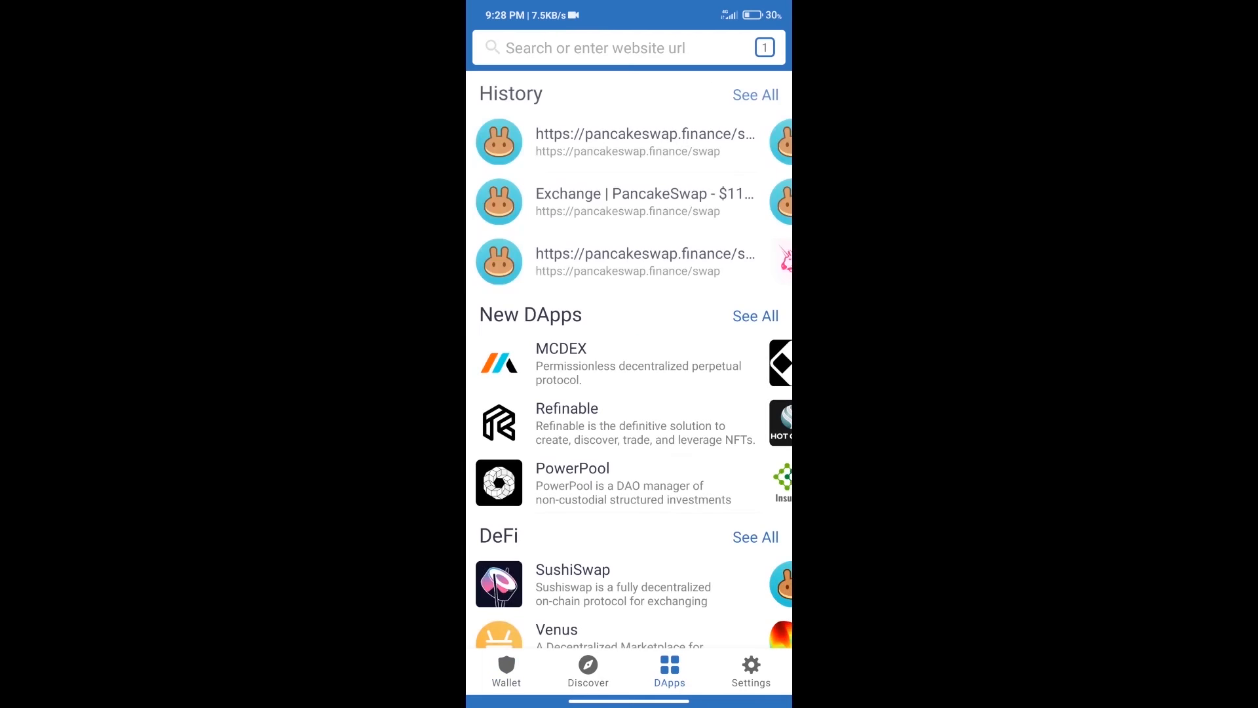
{"action": "scroll", "scroll_direction": "down", "scroll_amount": 3}
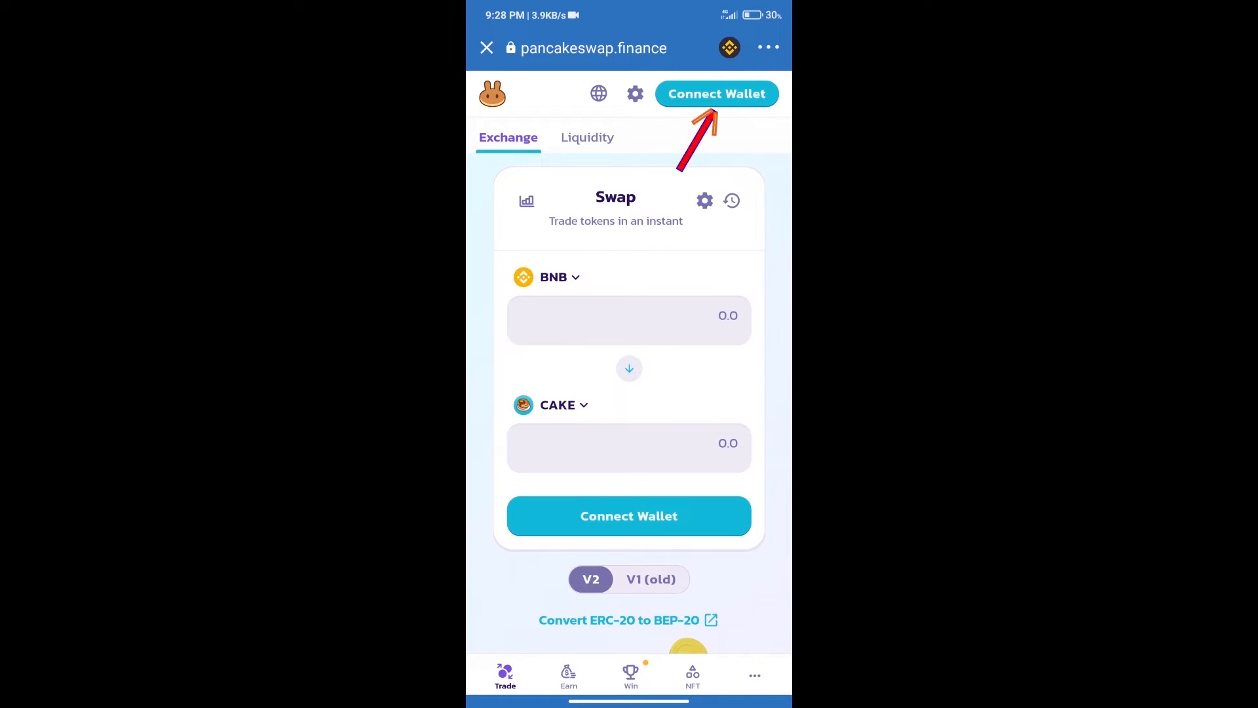
Connect Trust Wallet to PancakeSwap so the 0.119902 BNB balance shows on the swap form
{"action": "left_click", "coordinate": [715, 93]}
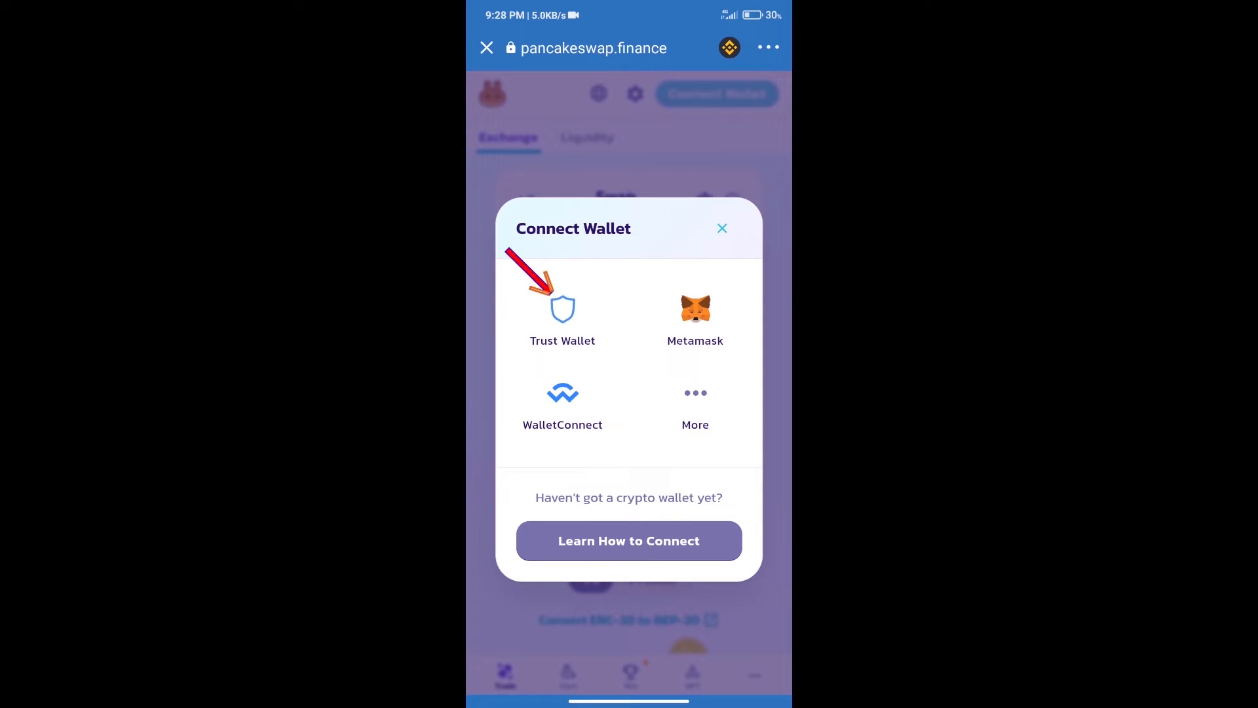
{"action": "left_click", "coordinate": [720, 228]}
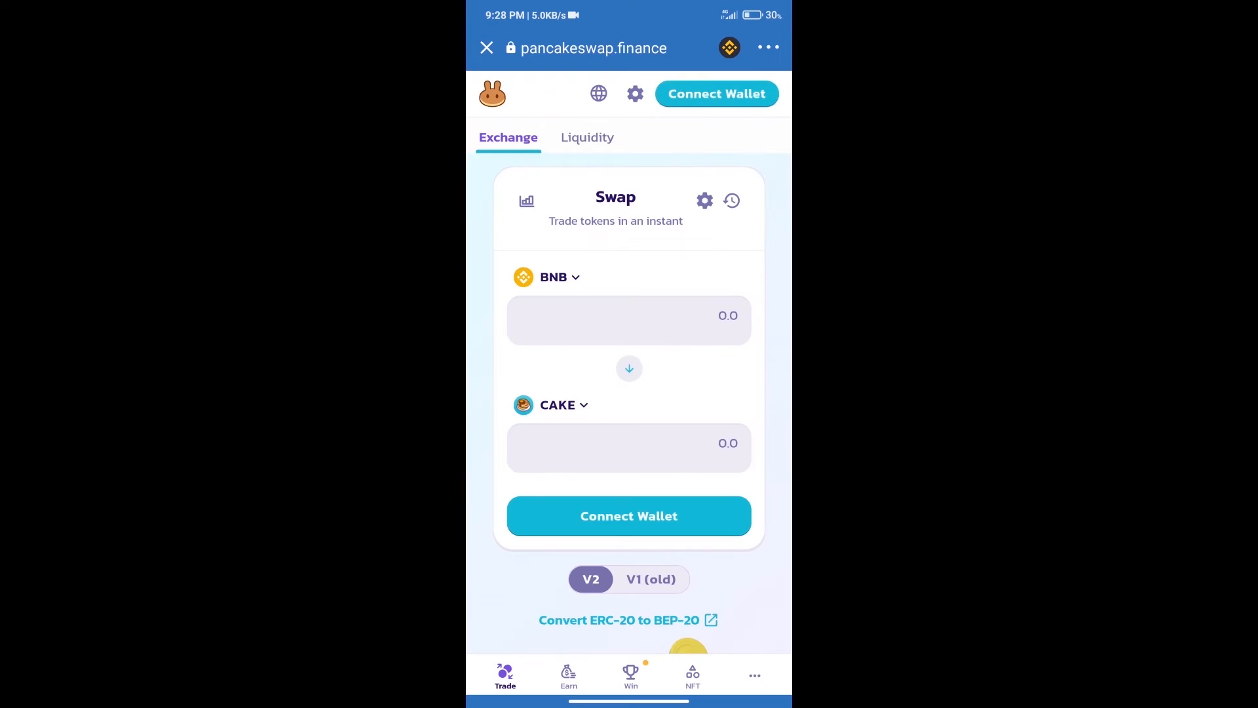
{"action": "left_click", "coordinate": [715, 93]}
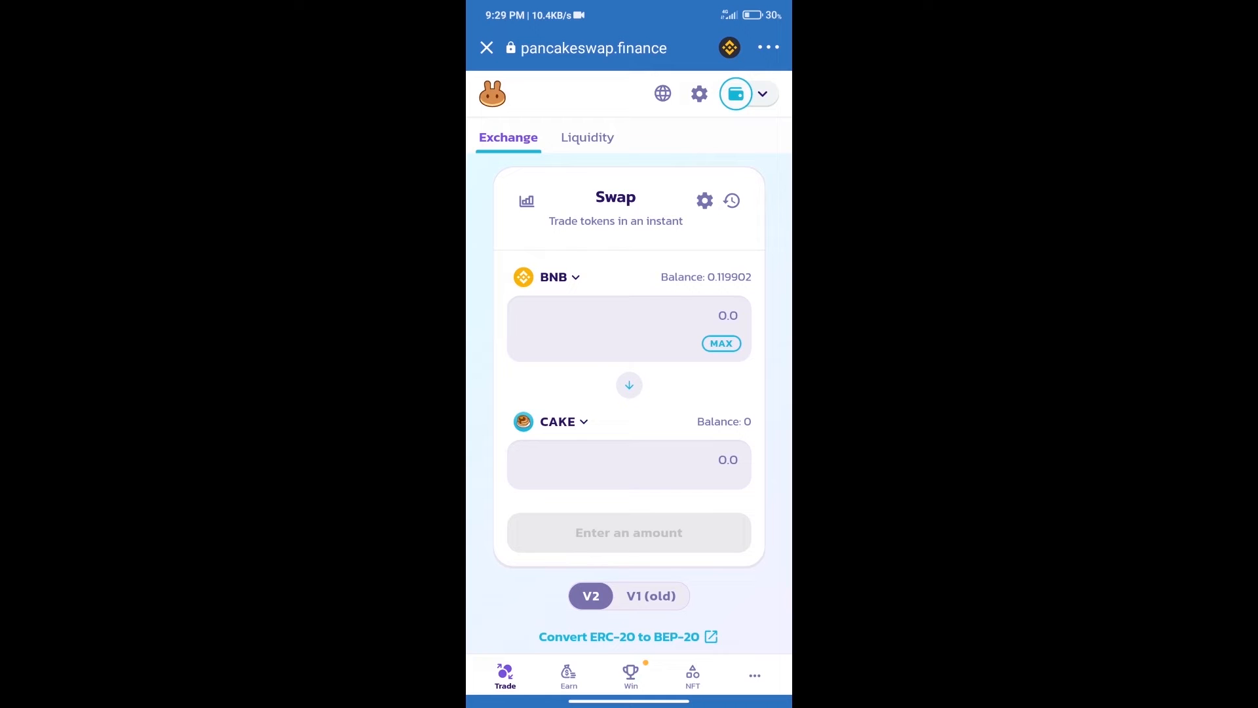
Search the received-token picker with the DKT contract address 519718A8ODd78a8545AD8e7f4O1dE4f2faA7
{"action": "left_click", "coordinate": [552, 277]}
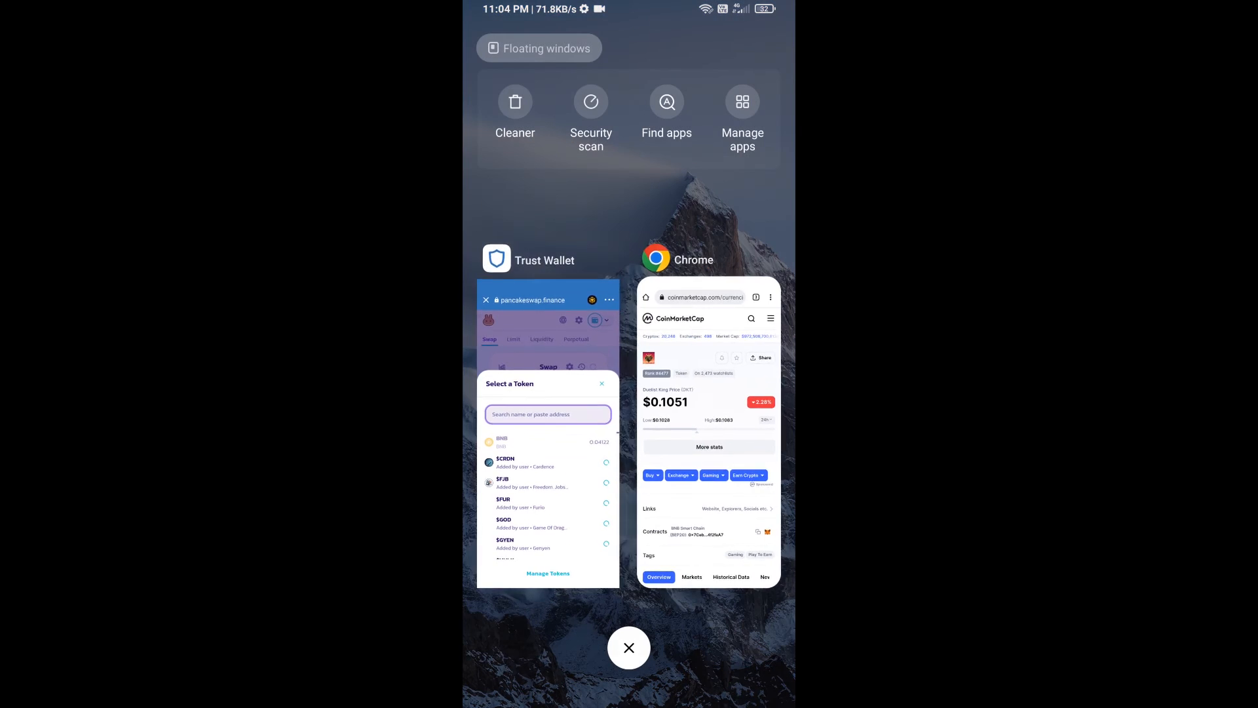
{"action": "left_click", "coordinate": [709, 442]}
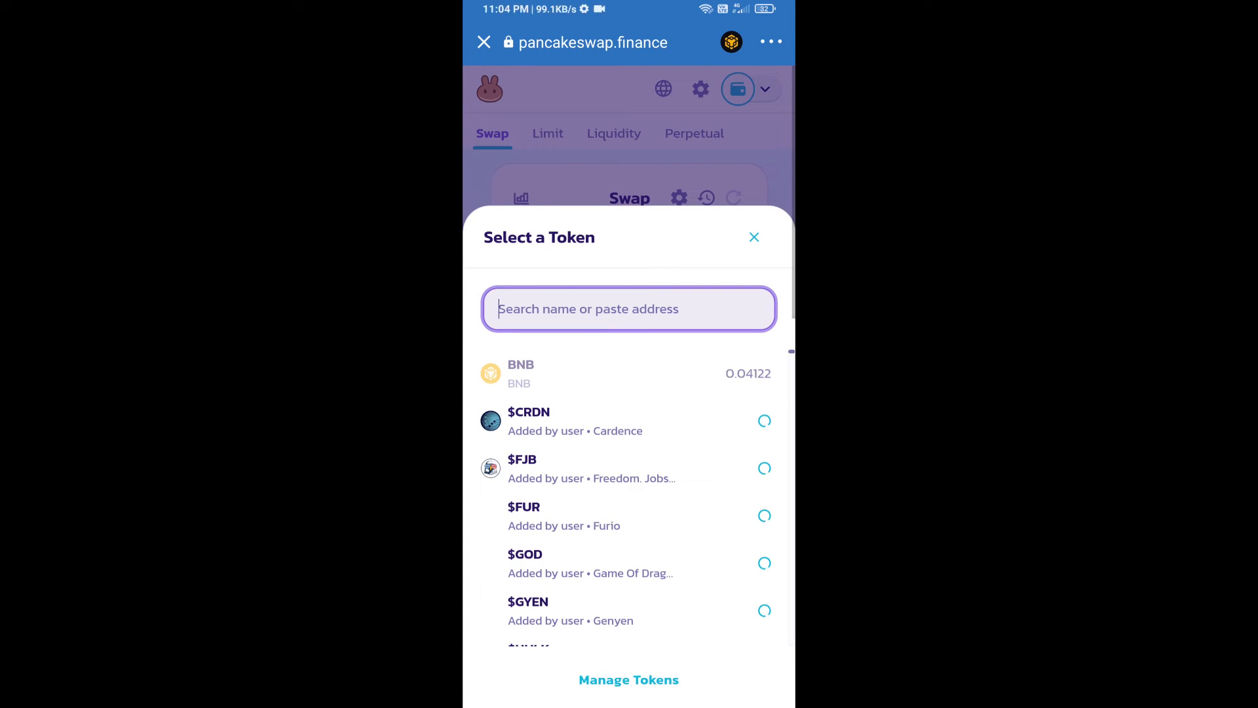
{"action": "type", "text": "519718A8ODd78a8545AD8e7f4O1dE4f2faA7"}
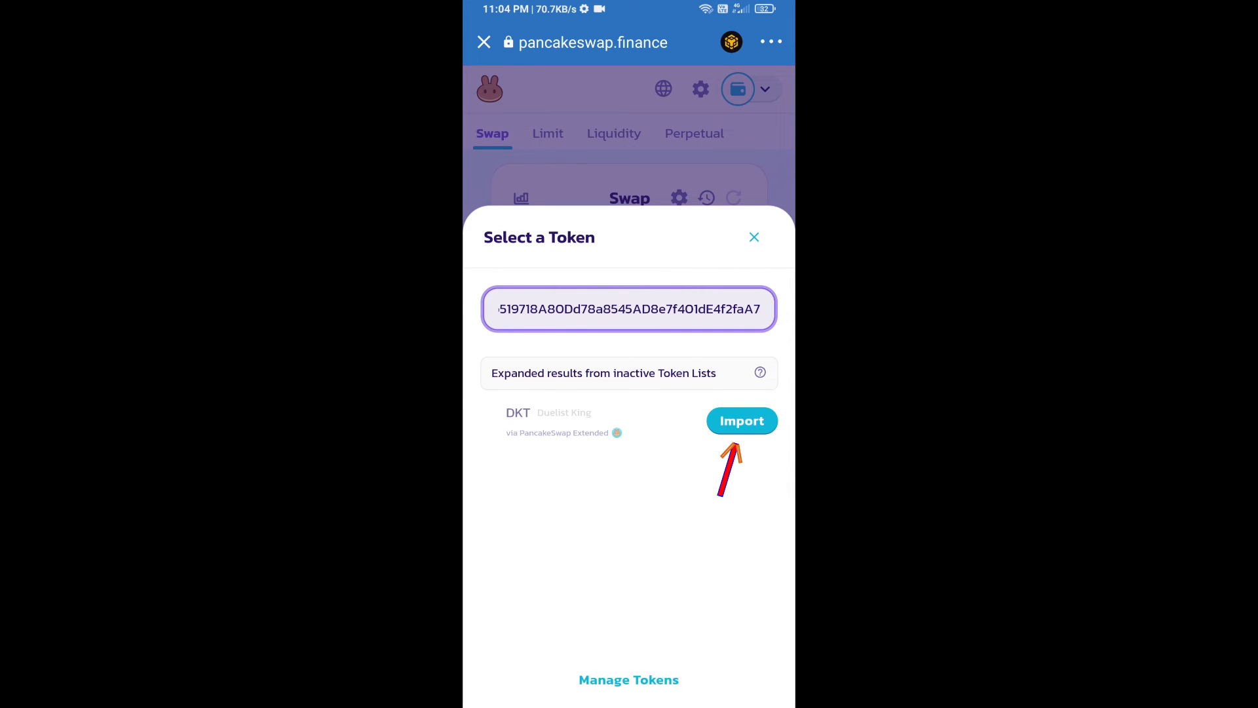
Import Duelist King (DKT), acknowledging the warning, as the token received for BNB
{"action": "left_click", "coordinate": [741, 421]}
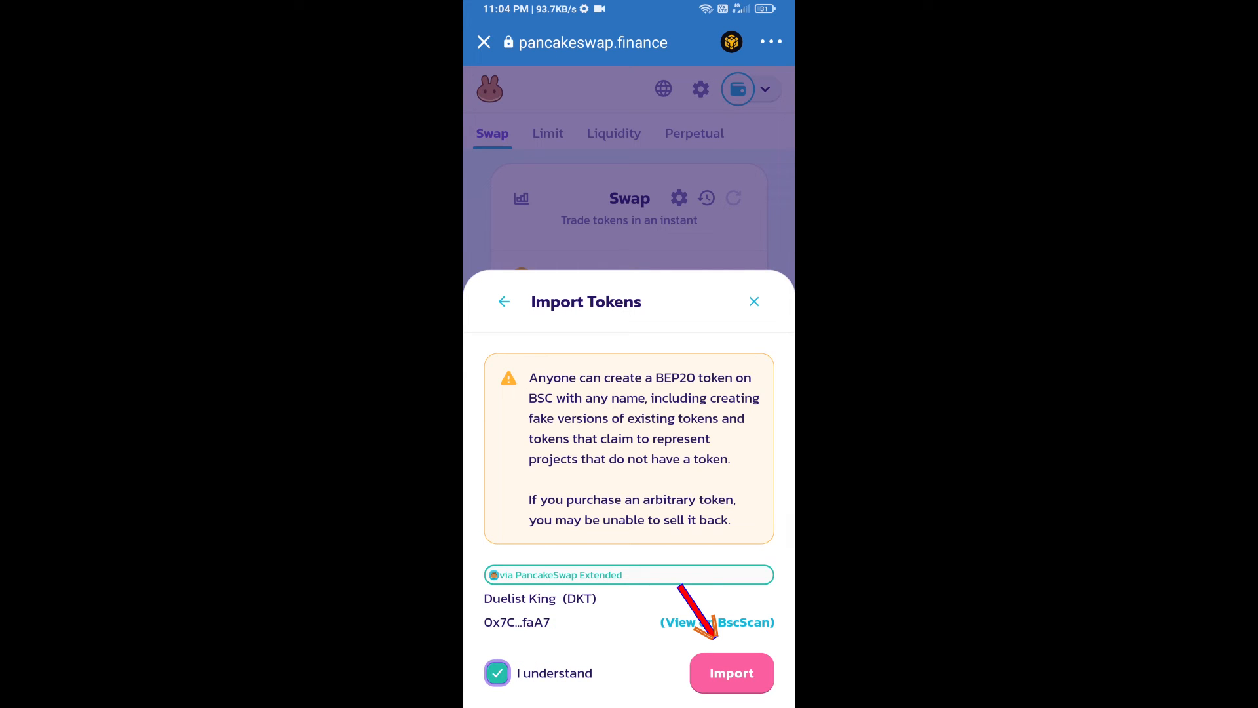
{"action": "left_click", "coordinate": [730, 672]}
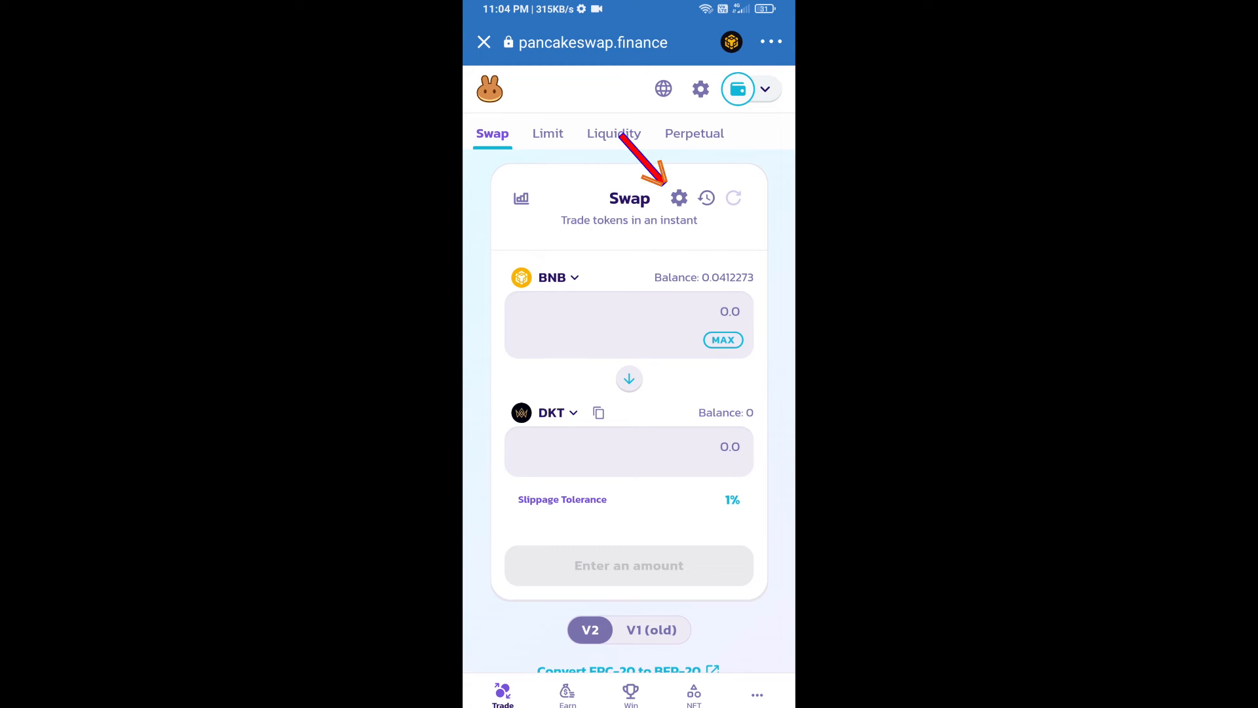
Set the swap slippage tolerance to 1%
{"action": "left_click", "coordinate": [678, 198]}
{"action": "type", "text": "1"}
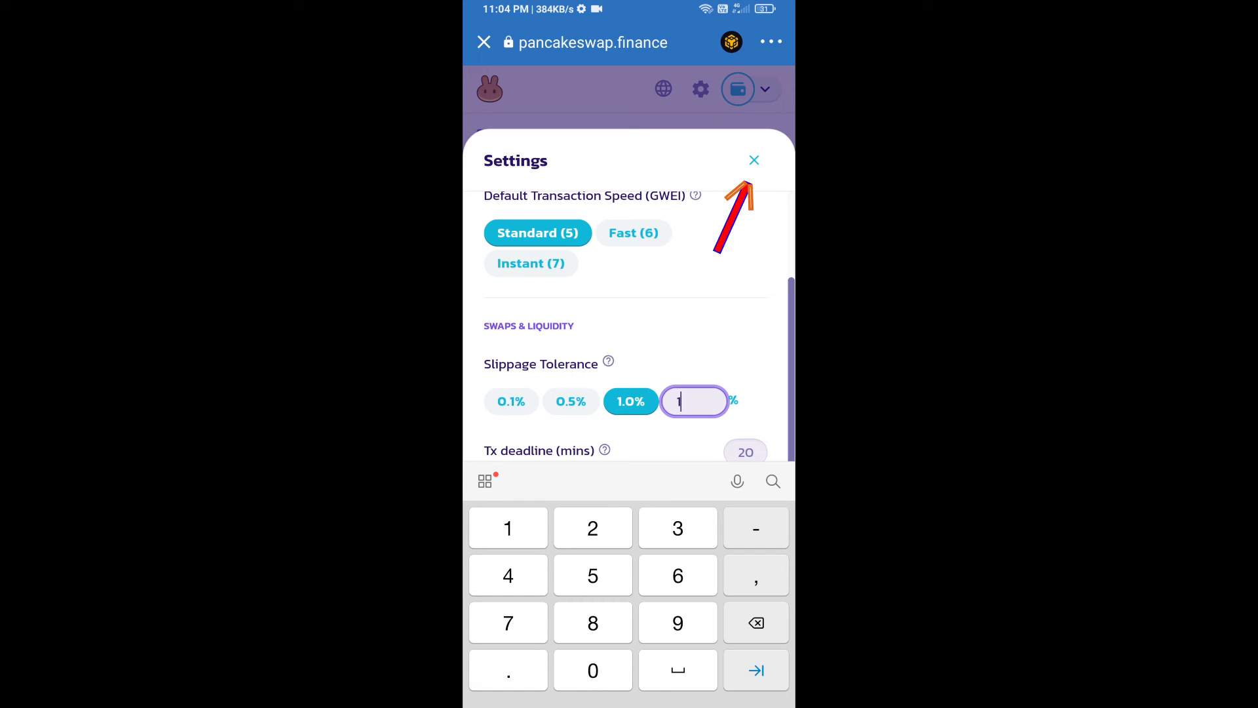
{"action": "left_click", "coordinate": [753, 160]}
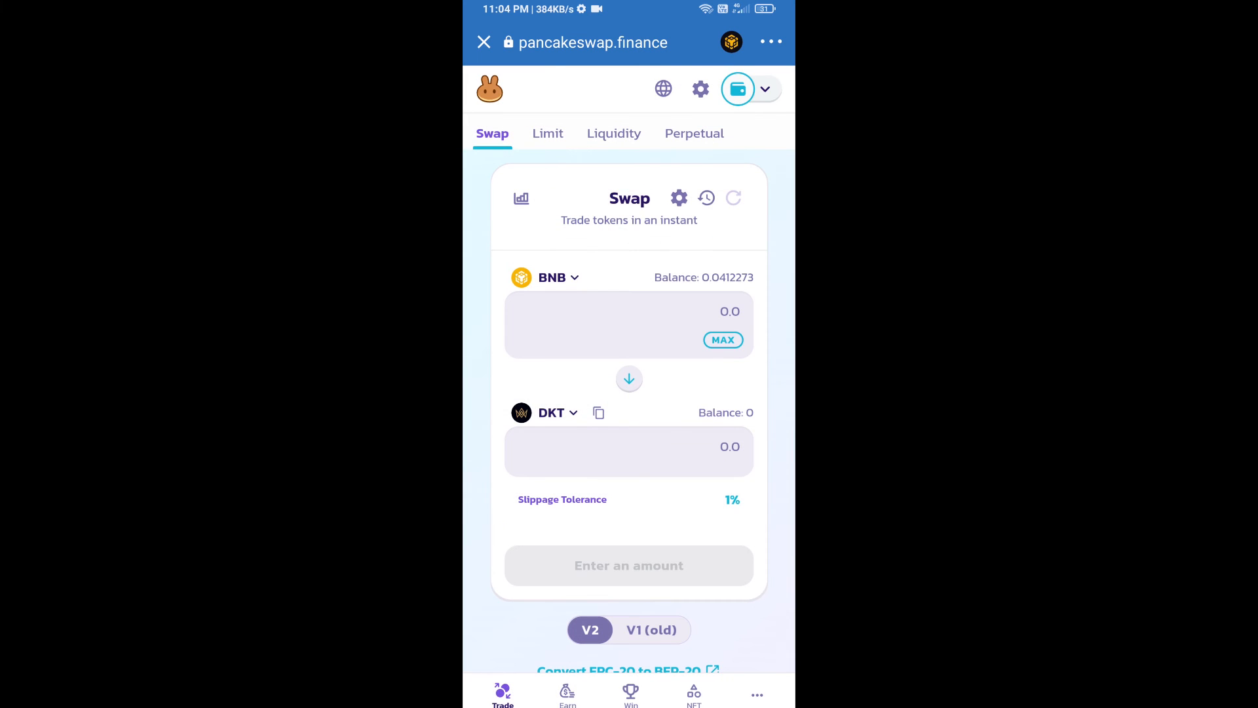
Swap 0.0000010631 BNB for 0.005 DKT, accepting the updated price to reach Confirm Swap
{"action": "left_click", "coordinate": [626, 312]}
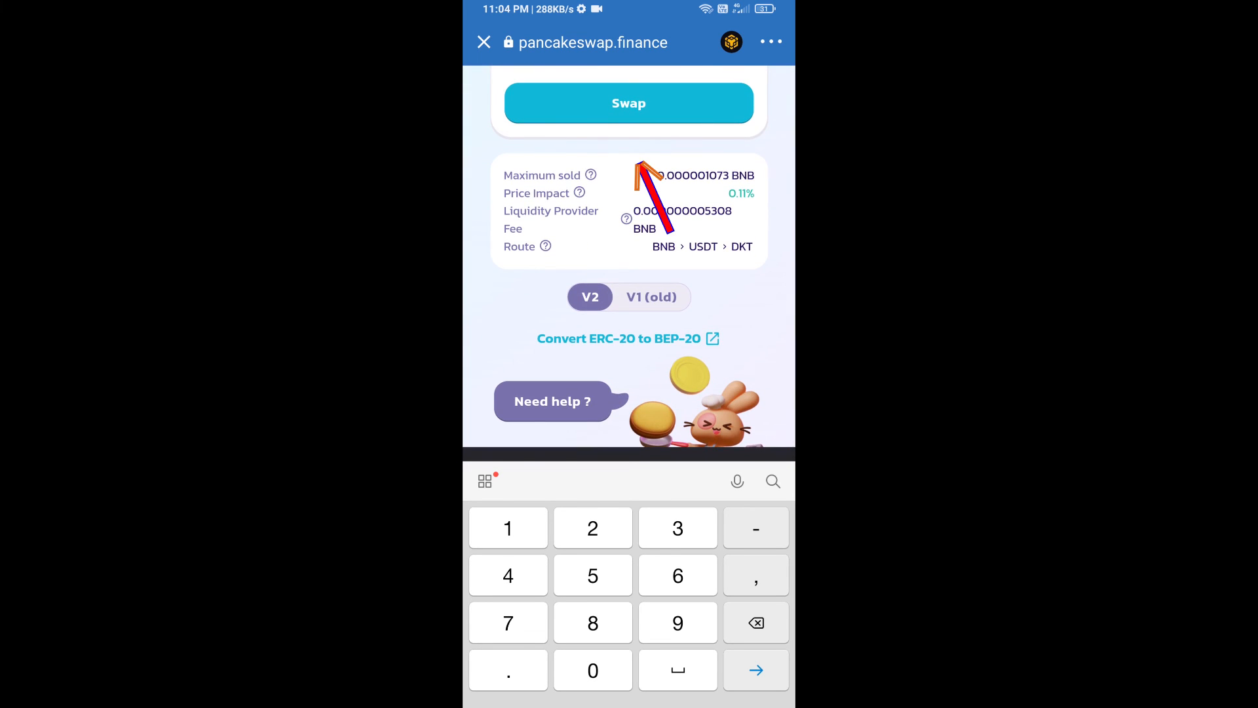
{"action": "left_click", "coordinate": [628, 103]}
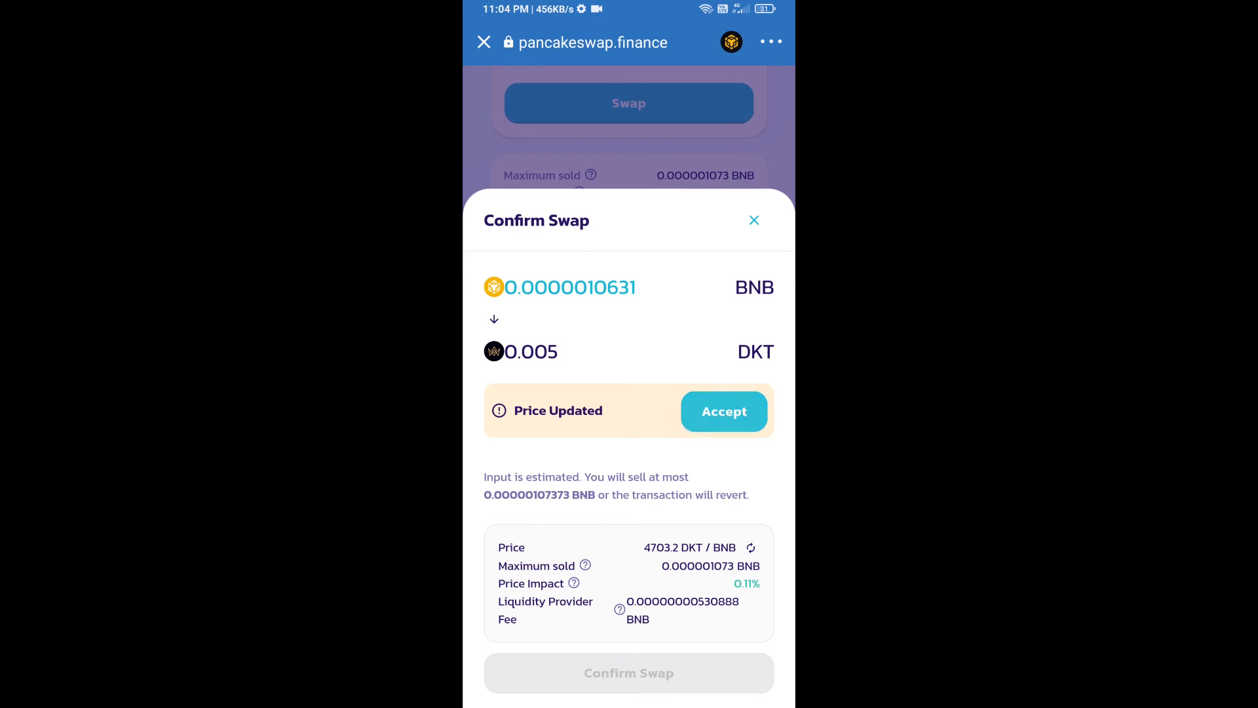
{"action": "left_click", "coordinate": [724, 410]}
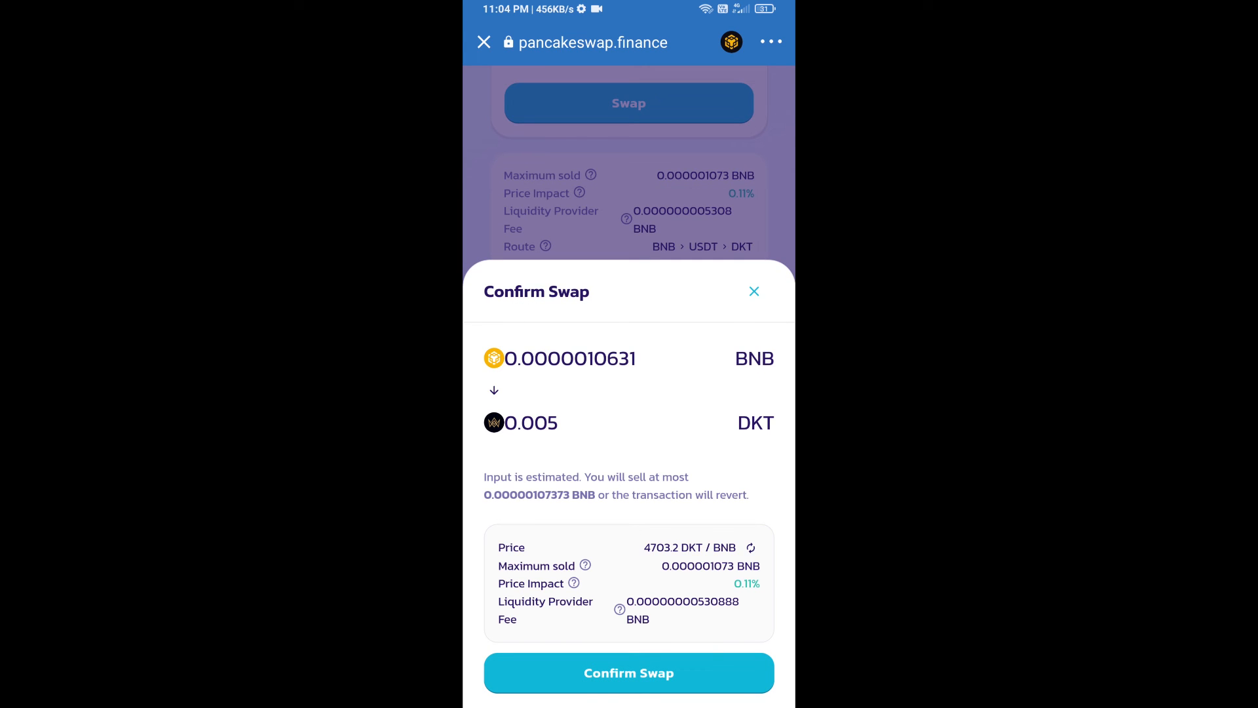